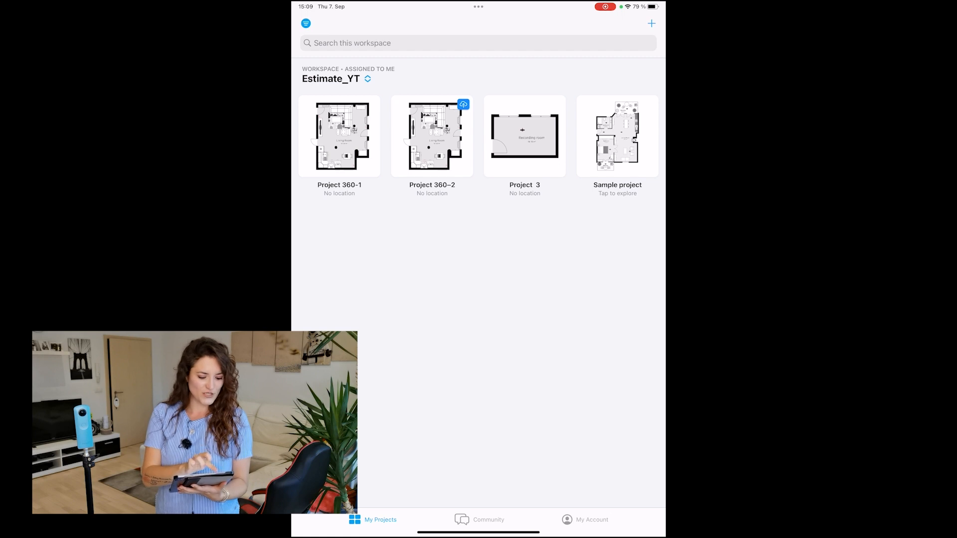
- Open Project 360-1 and place a 360 Panorama annotation in the living room
{"action": "left_click", "coordinate": [339, 137]}
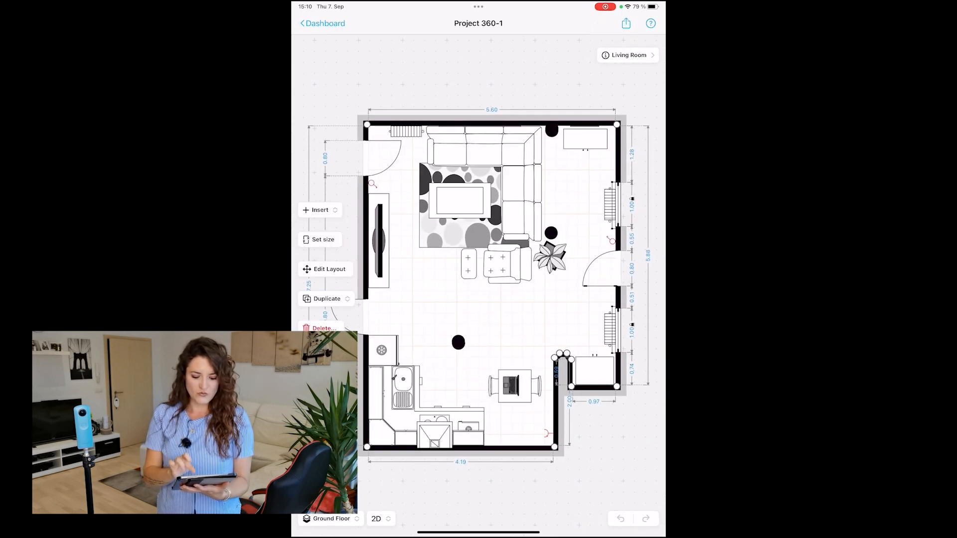
{"action": "left_click", "coordinate": [319, 209]}
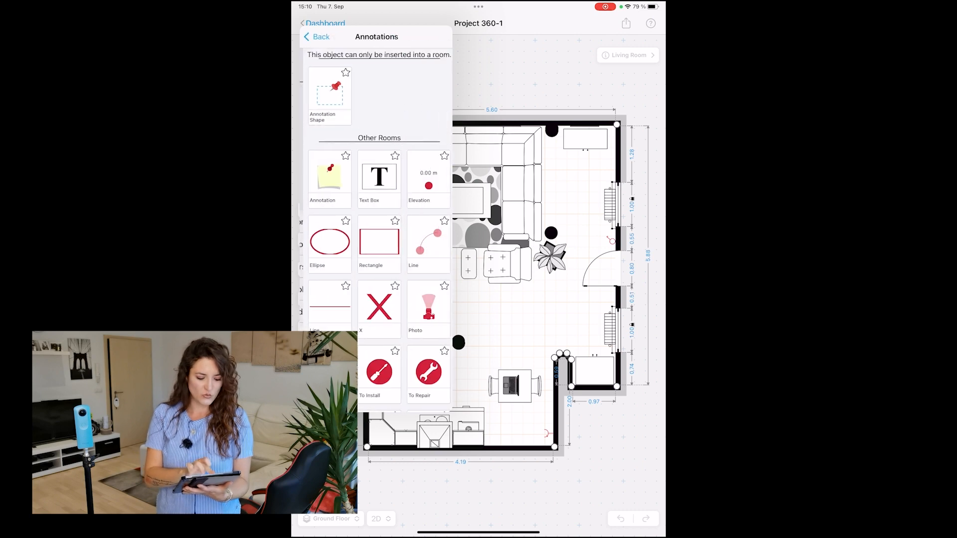
{"action": "scroll", "scroll_direction": "down", "scroll_amount": 3}
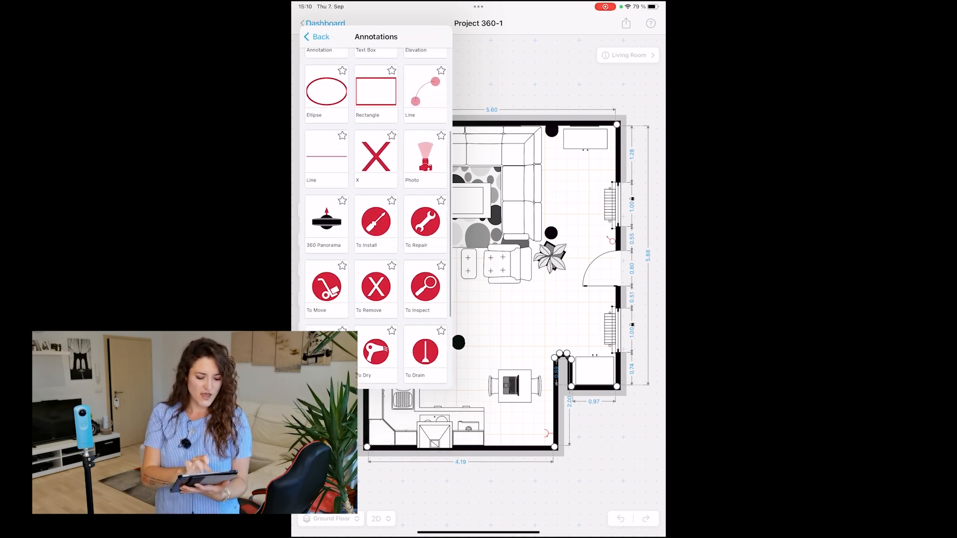
{"action": "left_click", "coordinate": [326, 219]}
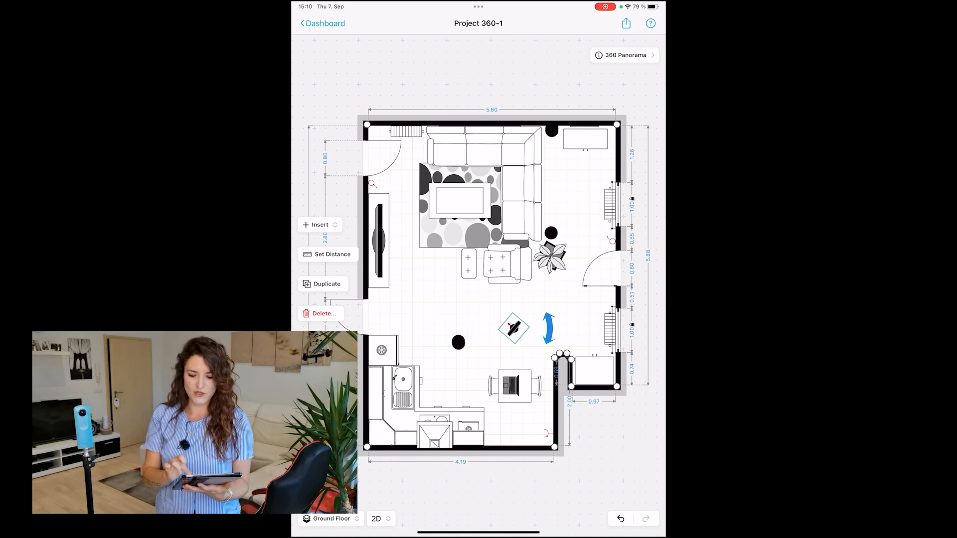
- In the panorama's Photos & Notes tab, start Ricoh Camera capture
{"action": "left_click", "coordinate": [626, 55]}
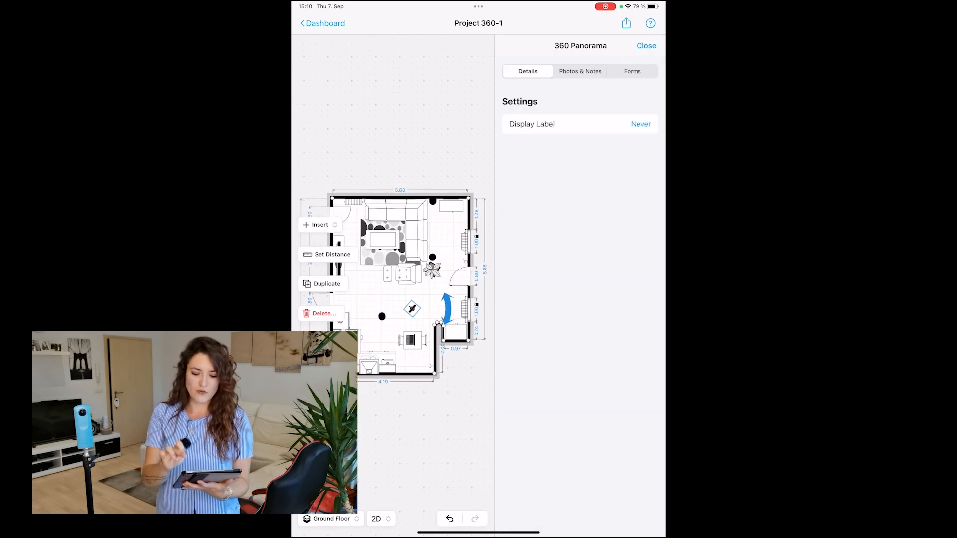
{"action": "left_click", "coordinate": [579, 72]}
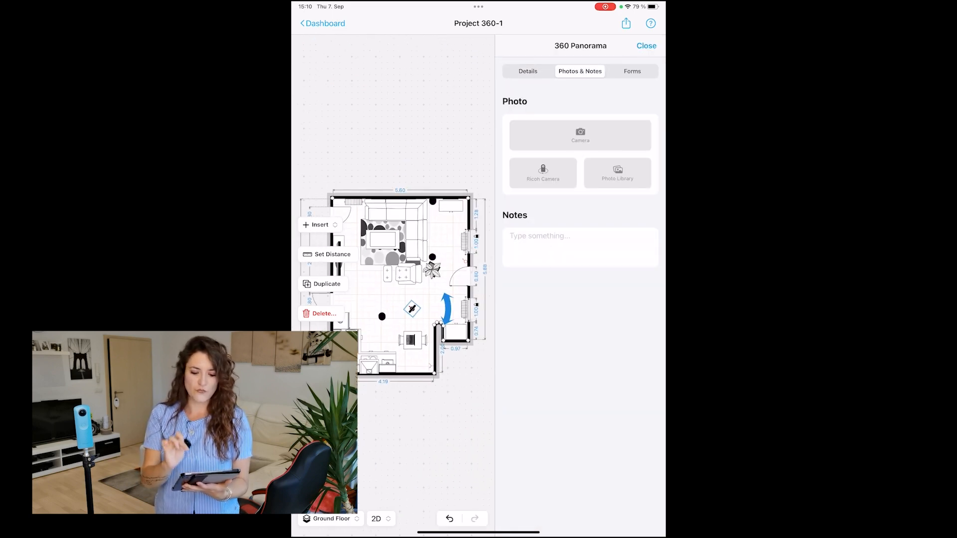
{"action": "left_click", "coordinate": [542, 173]}
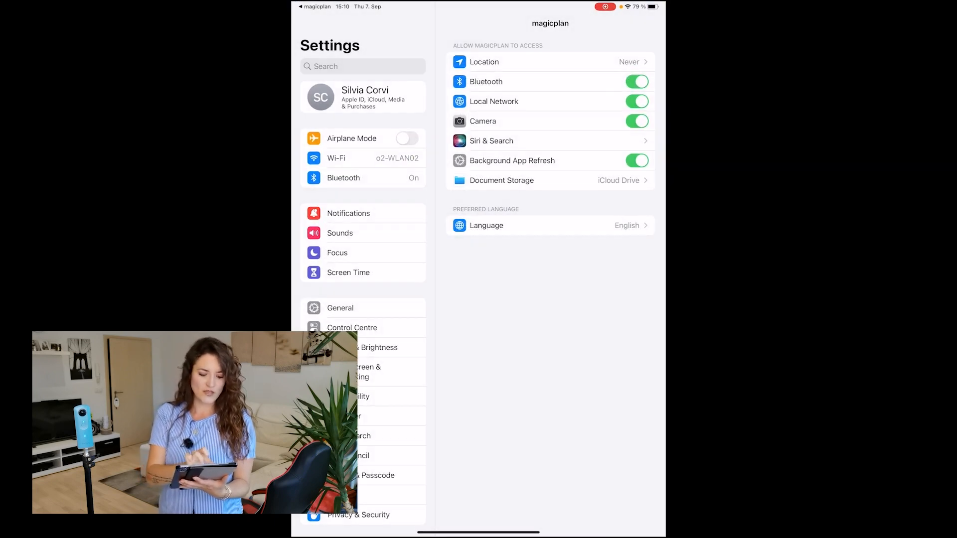
- Join the THETAYJ30132275.OSC Wi-Fi network, then return to magicplan
{"action": "left_click", "coordinate": [362, 158]}
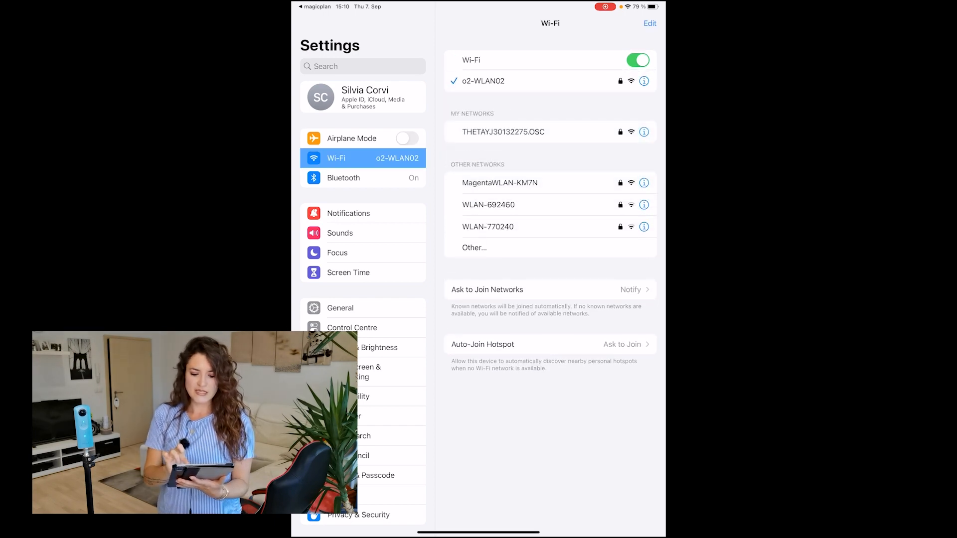
{"action": "left_click", "coordinate": [523, 132]}
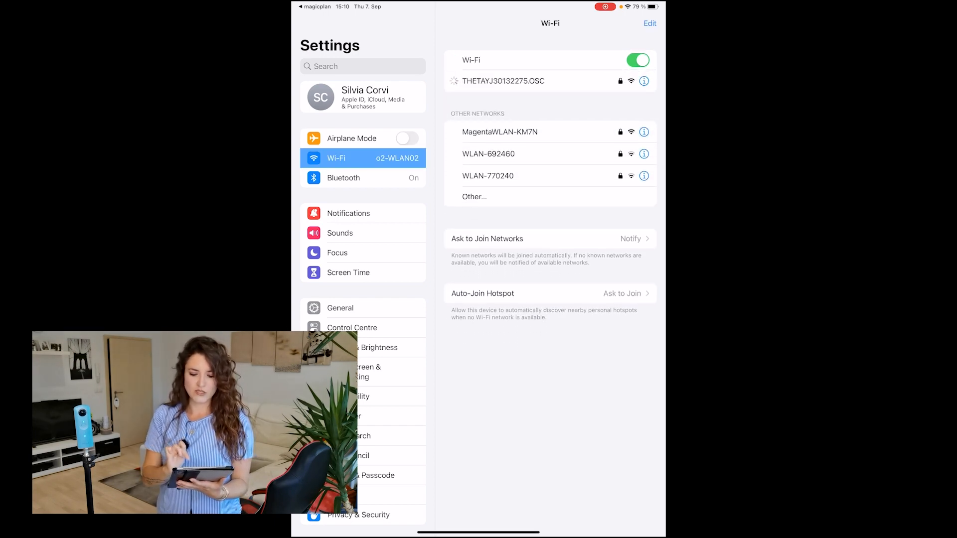
{"action": "key", "text": "home"}
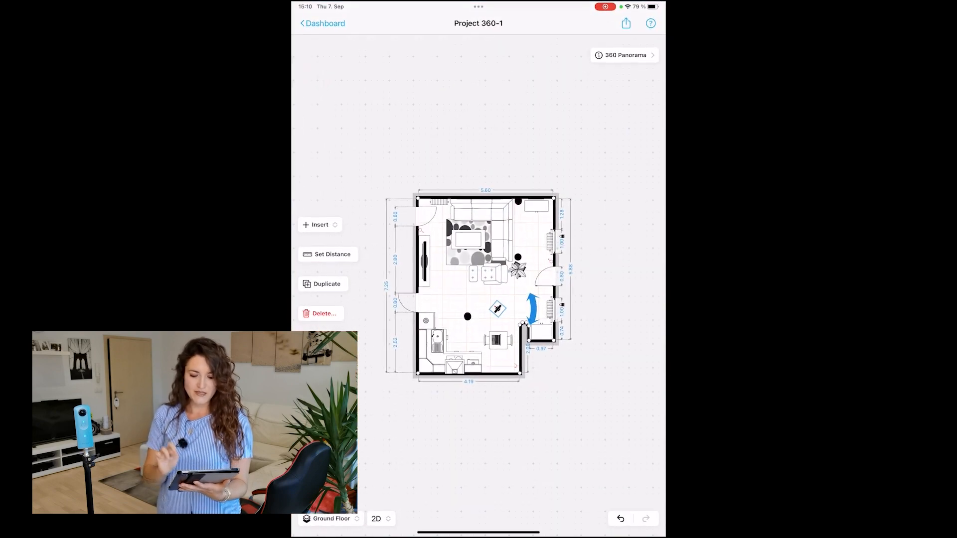
- Capture a 360 photo into the panorama object's Photo section and close the details
{"action": "left_click", "coordinate": [624, 55]}
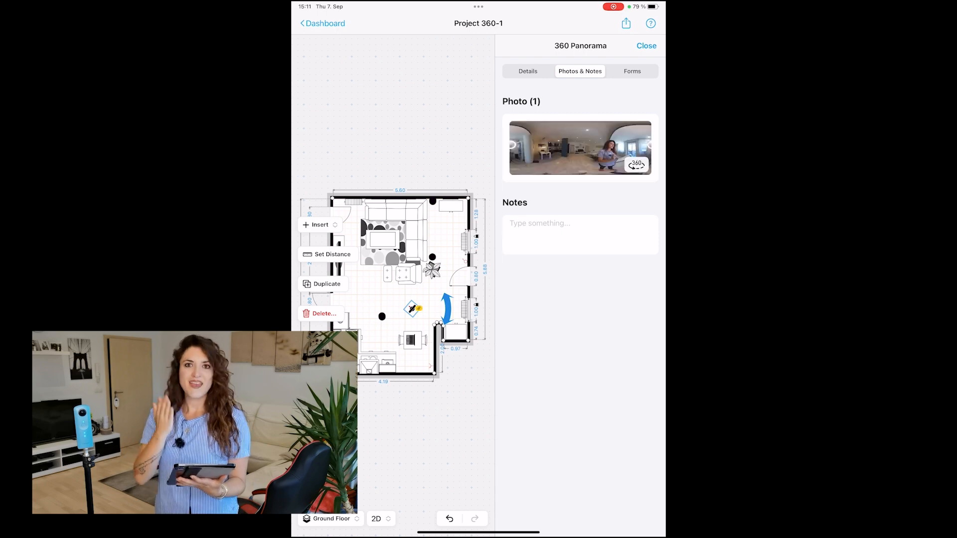
{"action": "left_click", "coordinate": [580, 148]}
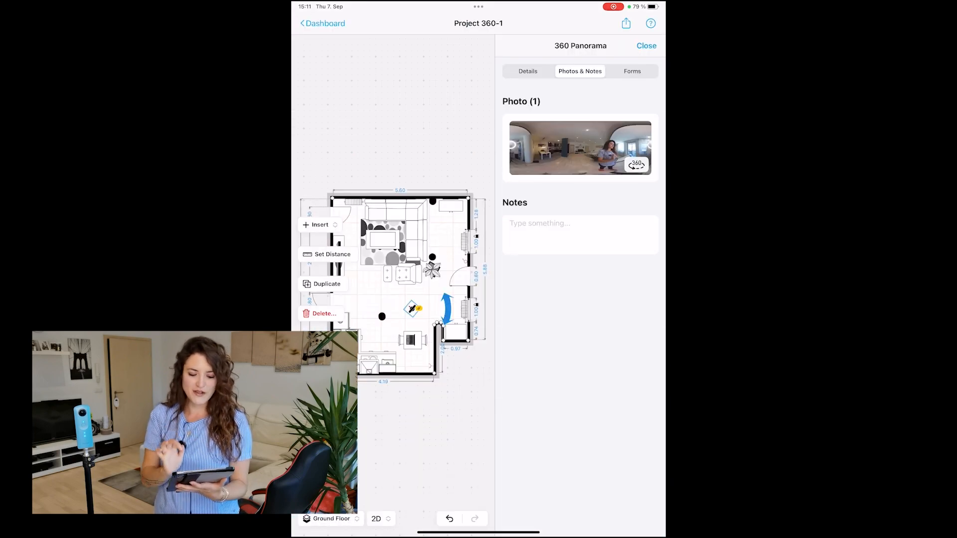
{"action": "left_click", "coordinate": [323, 23]}
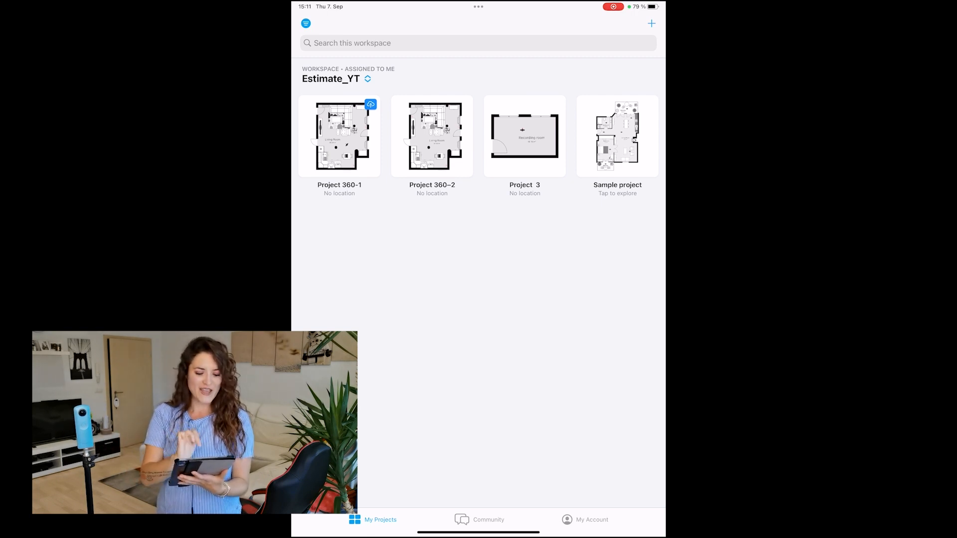
- Open Project 360-2's floor plan and insert 360 Panorama from Recently Used
{"action": "left_click", "coordinate": [431, 136]}
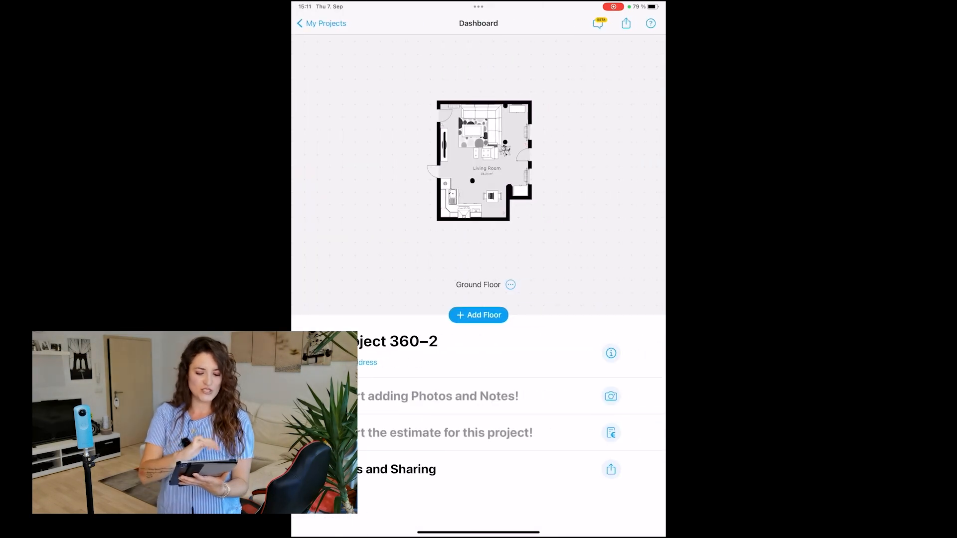
{"action": "left_click", "coordinate": [485, 159]}
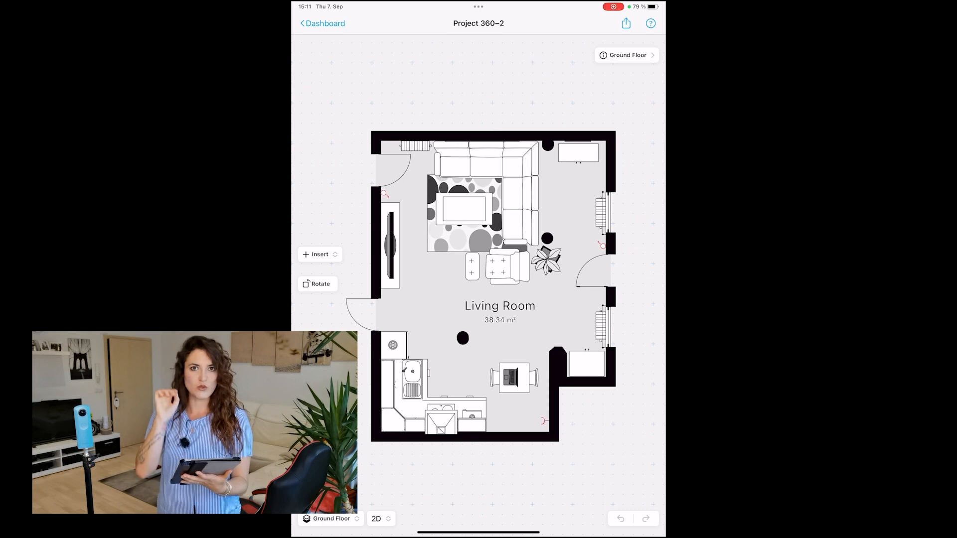
{"action": "left_click", "coordinate": [498, 307]}
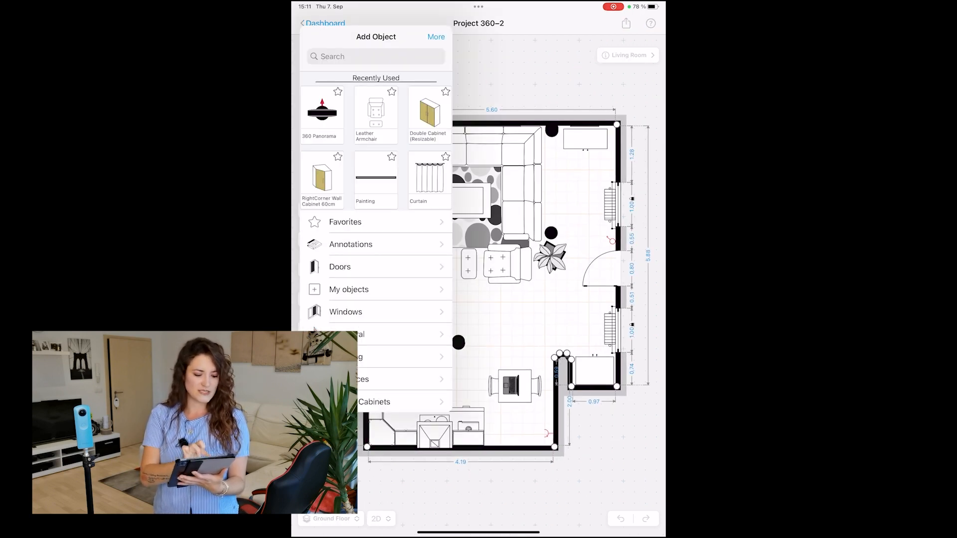
{"action": "left_click", "coordinate": [321, 107]}
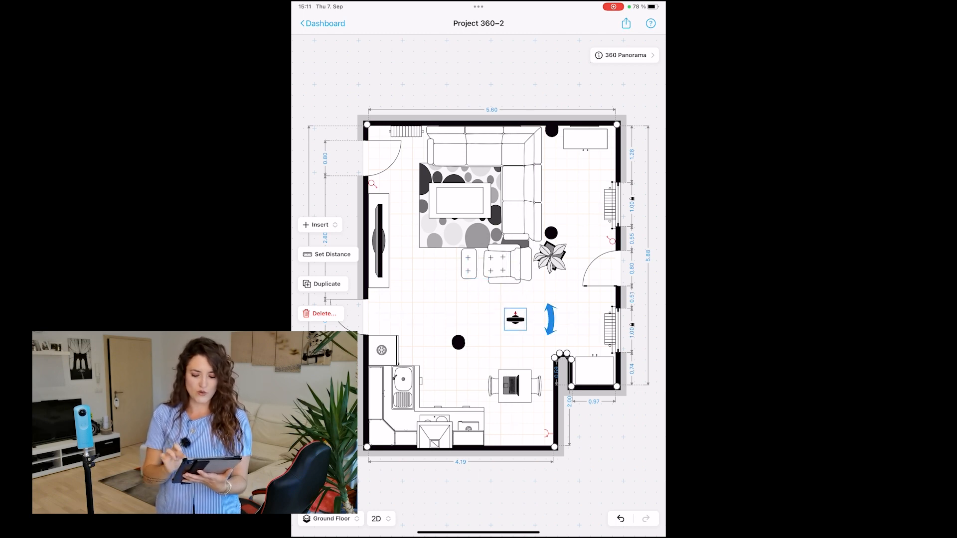
- Capture a 360° kitchen and dining photo via Ricoh Camera in Photos & Notes
{"action": "left_click", "coordinate": [623, 54]}
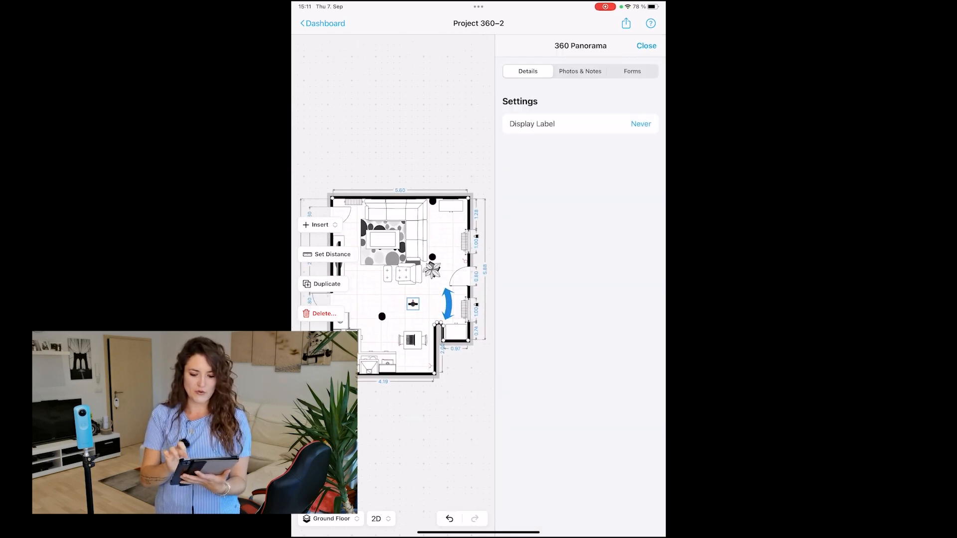
{"action": "left_click", "coordinate": [580, 71]}
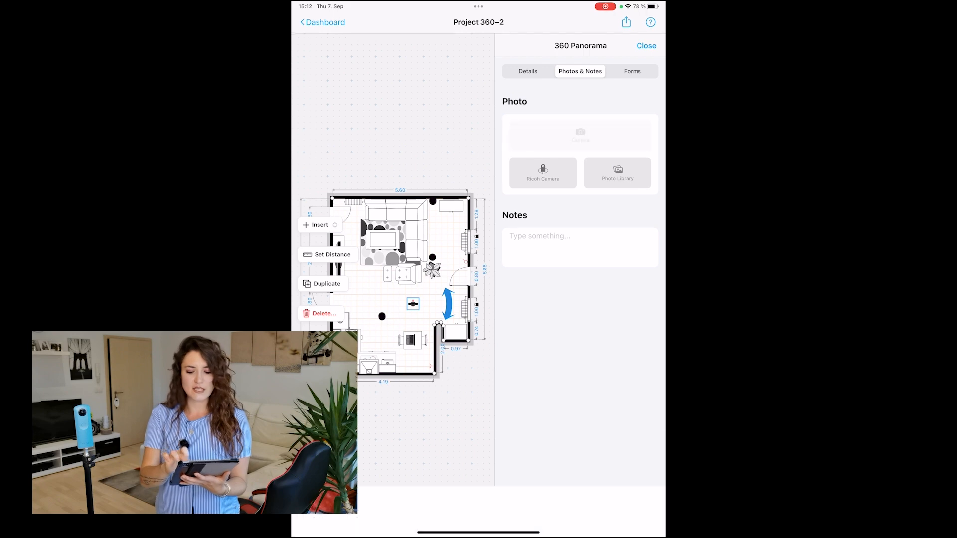
{"action": "left_click", "coordinate": [542, 172]}
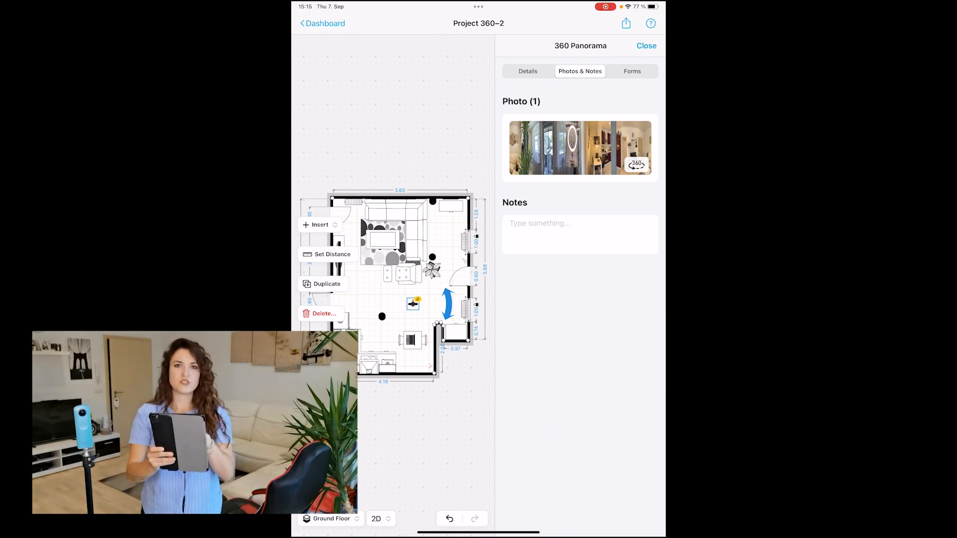
{"action": "left_click", "coordinate": [580, 148]}
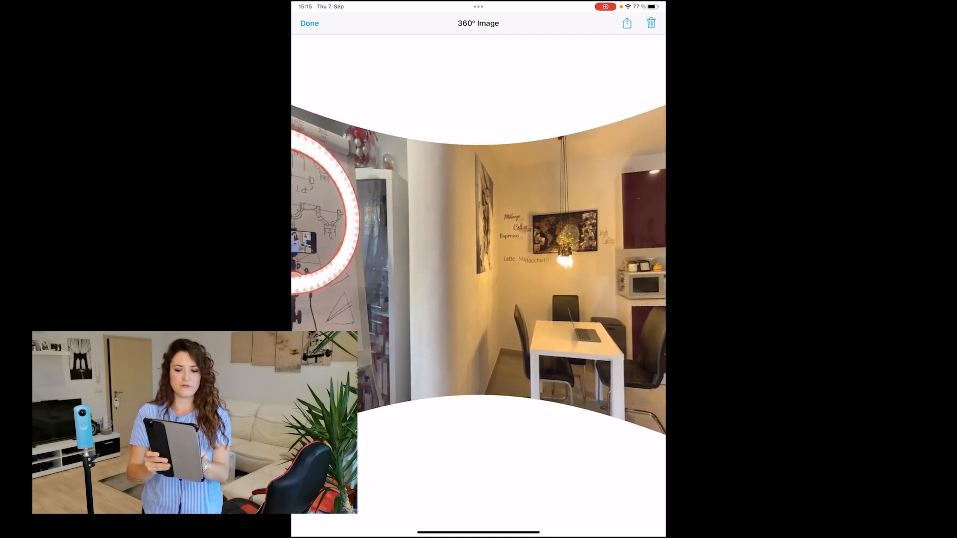
{"action": "left_click", "coordinate": [308, 23]}
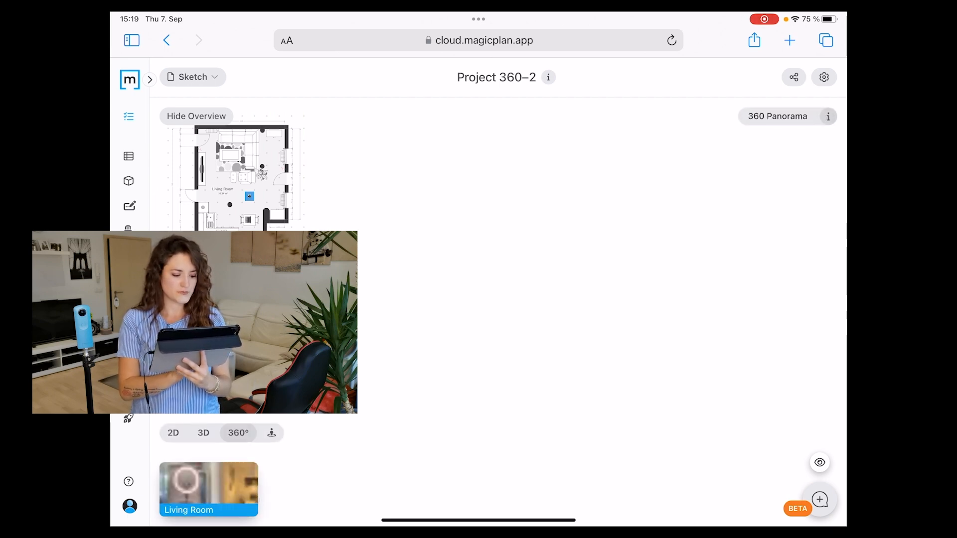
- Open the Living Room 360° tour in magicplan Cloud and drag to look around
{"action": "left_click", "coordinate": [208, 485]}
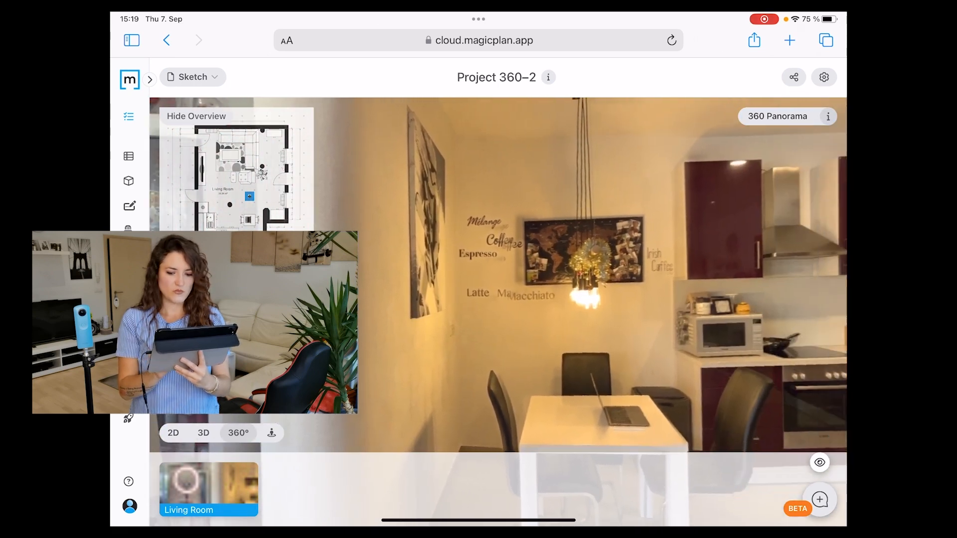
{"action": "left_click_drag", "start_coordinate": [672, 275], "coordinate": [427, 275]}
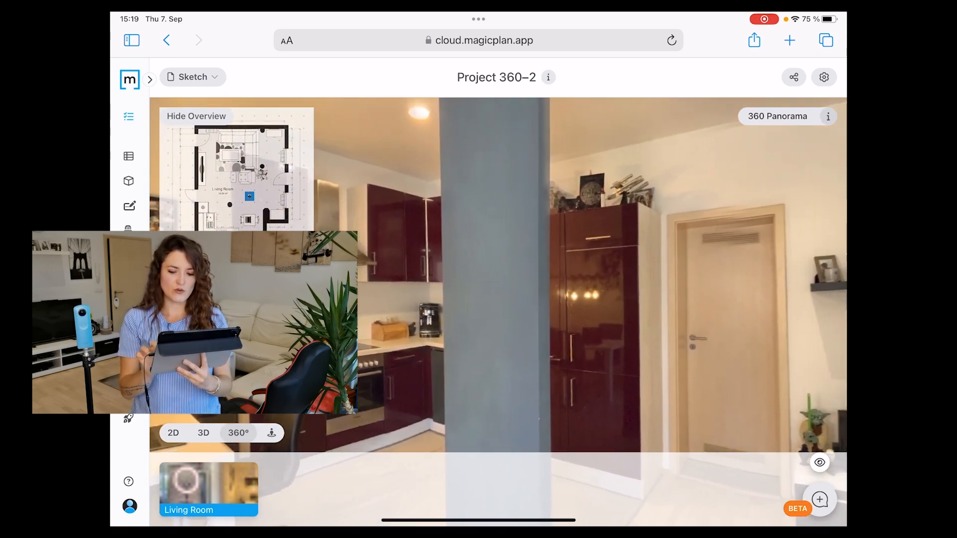